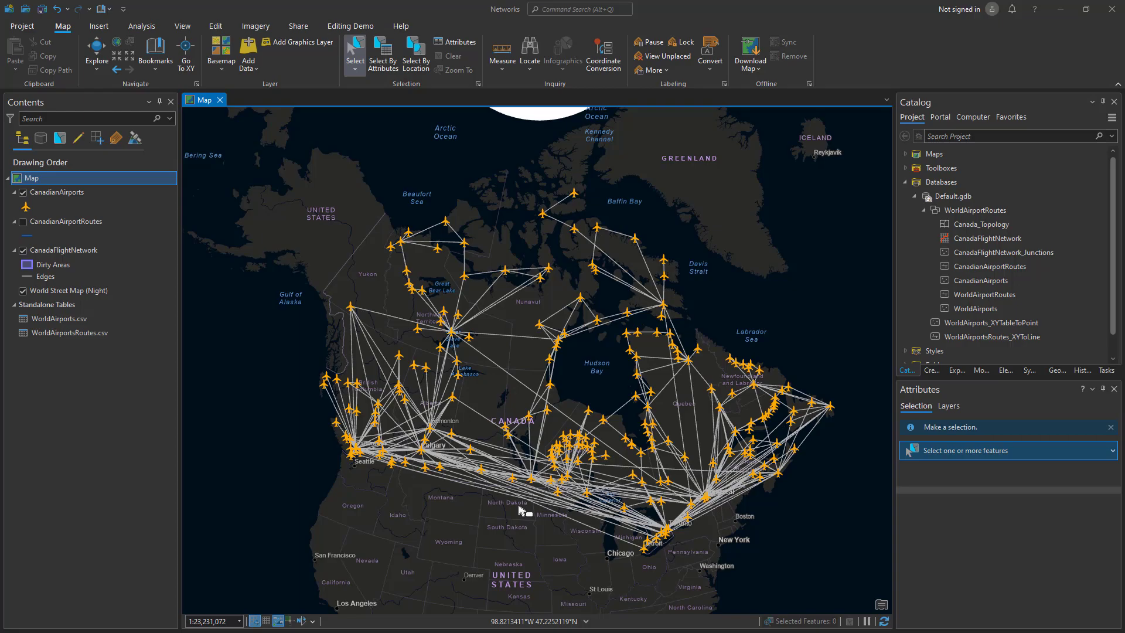
Switch the ribbon to the Analysis tab over the Canadian airports map.
{"action": "left_click", "coordinate": [142, 26]}
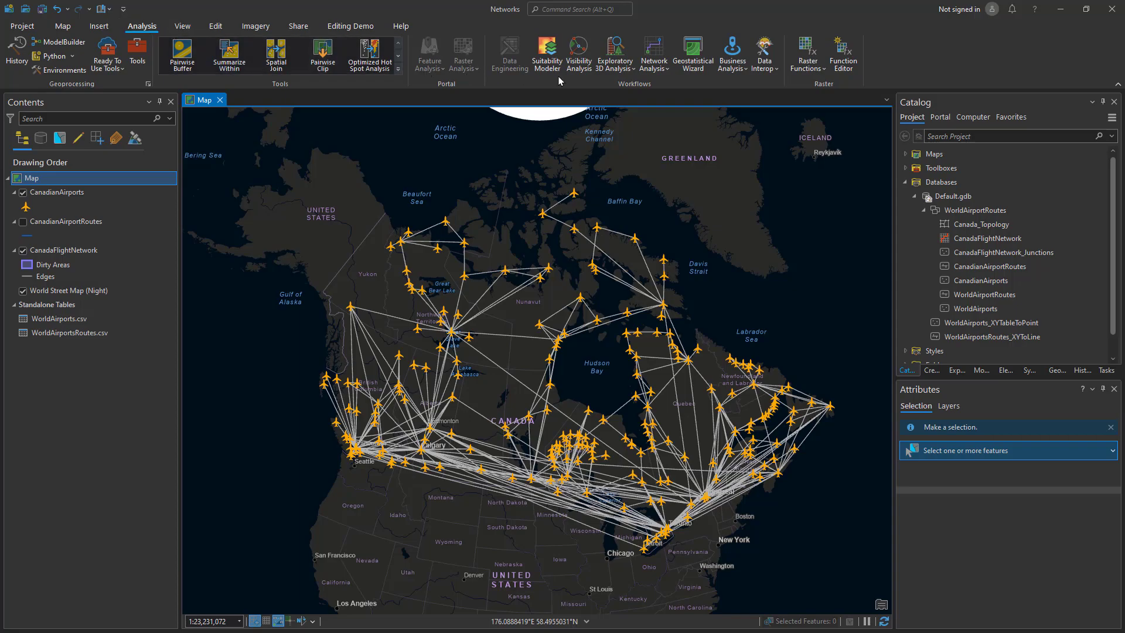
Add a Route layer from the Network Analysis menu and open CanadianAirports properties.
{"action": "left_click", "coordinate": [653, 54]}
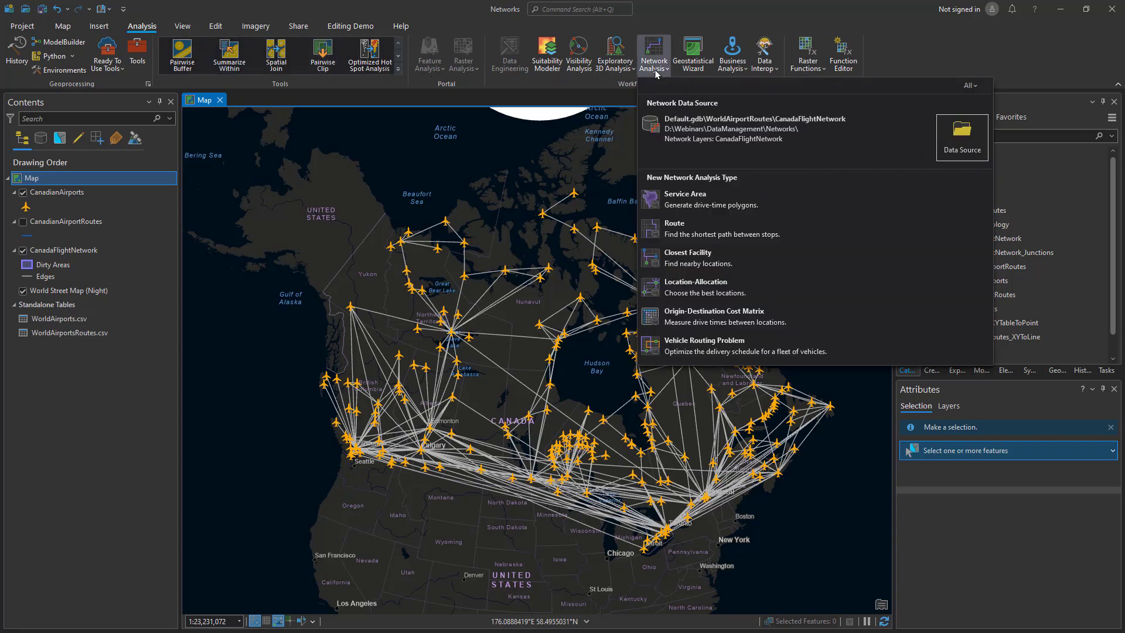
{"action": "left_click", "coordinate": [674, 223]}
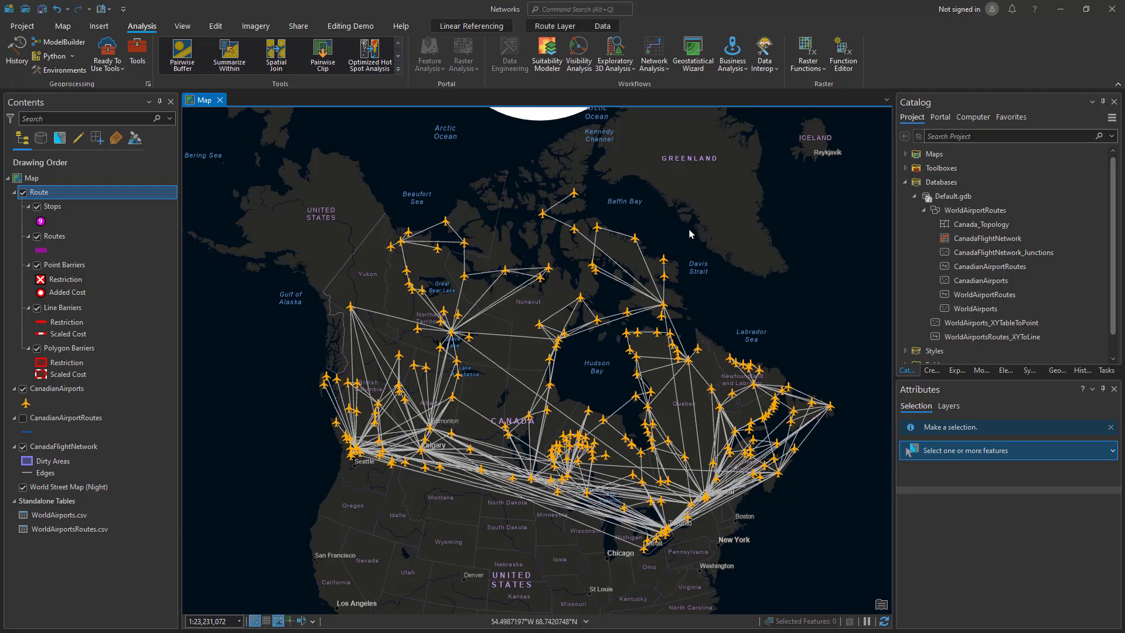
{"action": "left_click", "coordinate": [555, 26]}
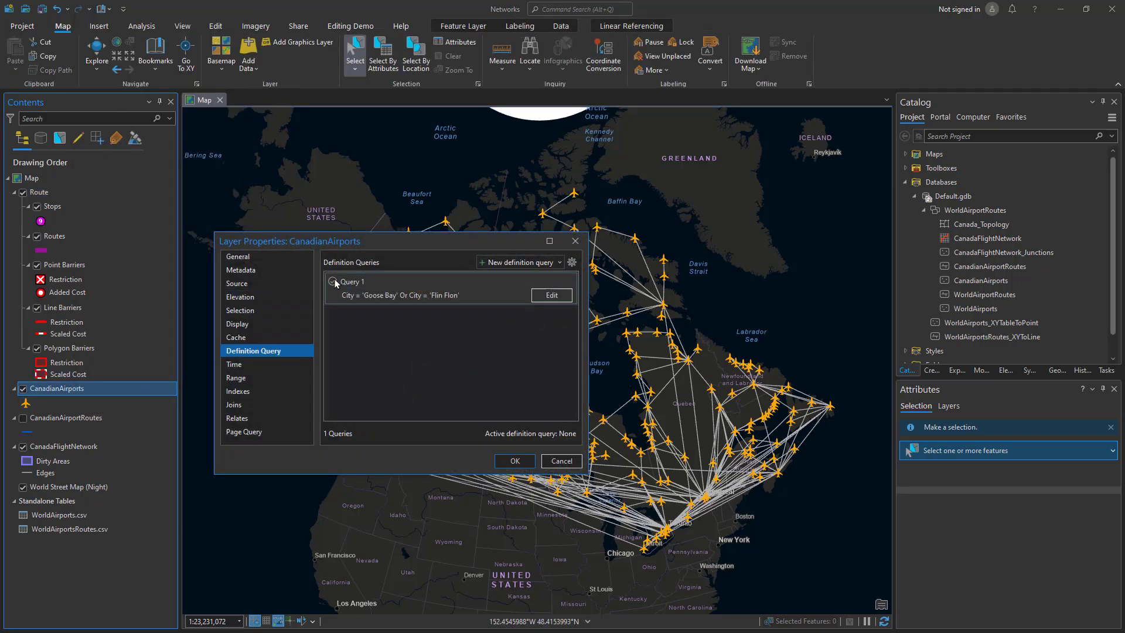
Activate the Goose Bay or Flin Flon definition query on CanadianAirports.
{"action": "left_click", "coordinate": [333, 281]}
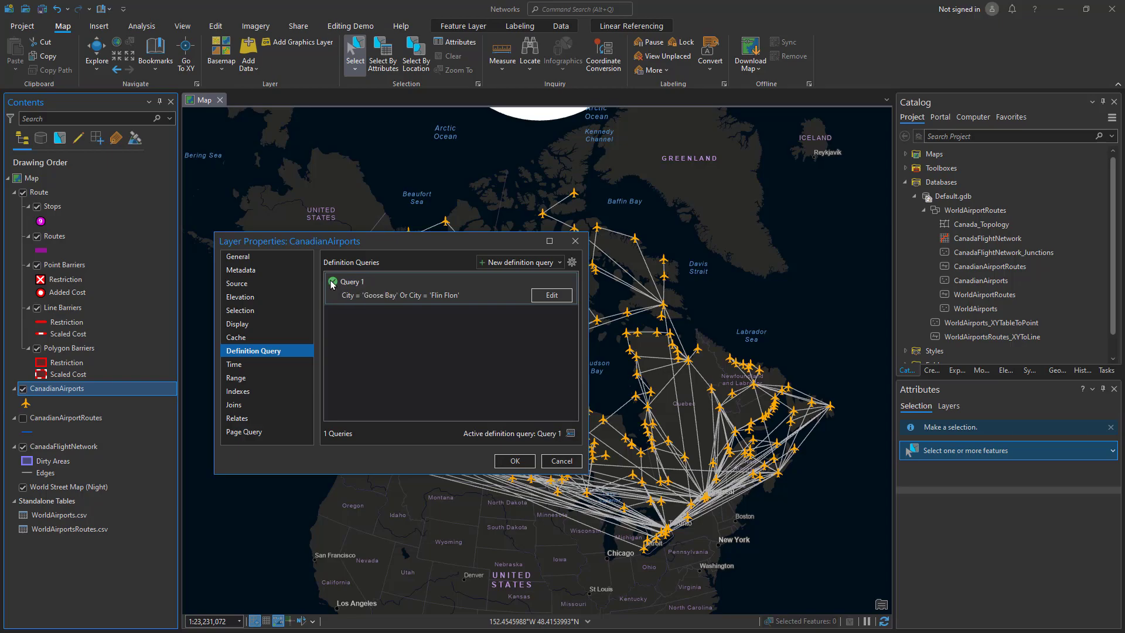
{"action": "left_click", "coordinate": [514, 460]}
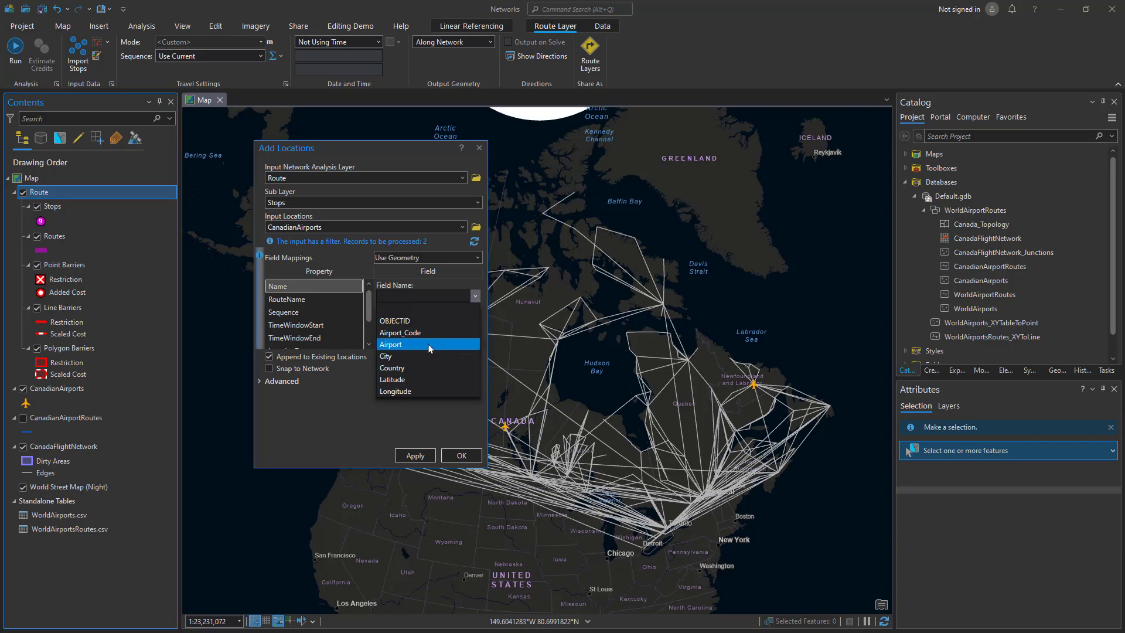
Import both airports as stops named by Airport, with route name 'Flin Flon to Goose Bay'.
{"action": "left_click", "coordinate": [287, 299]}
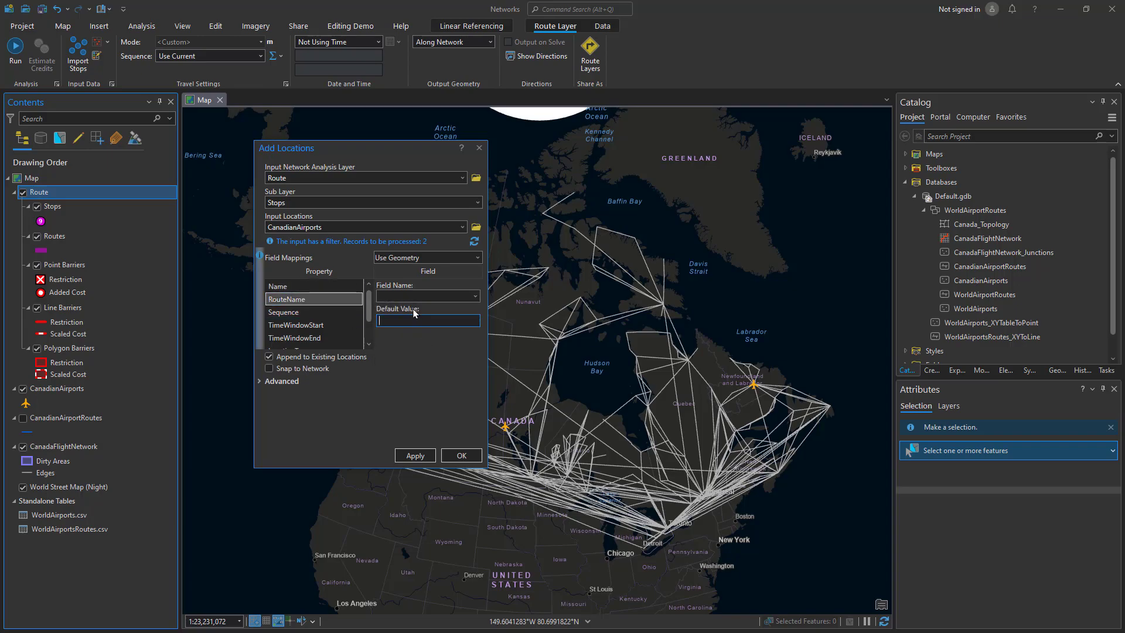
{"action": "left_click", "coordinate": [414, 454]}
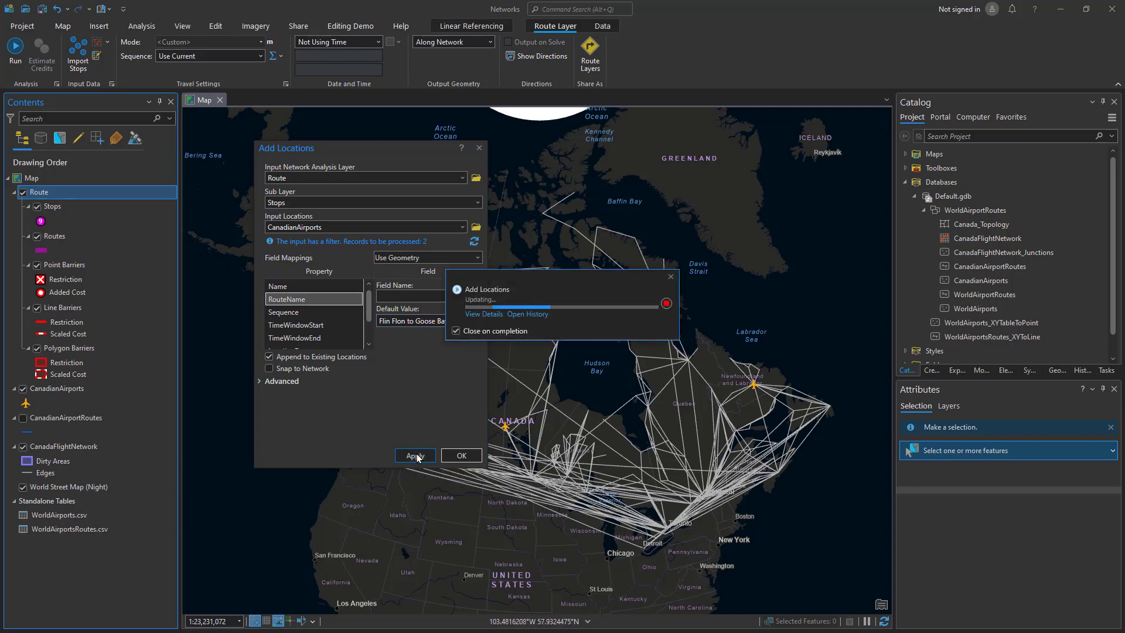
{"action": "left_click", "coordinate": [415, 456]}
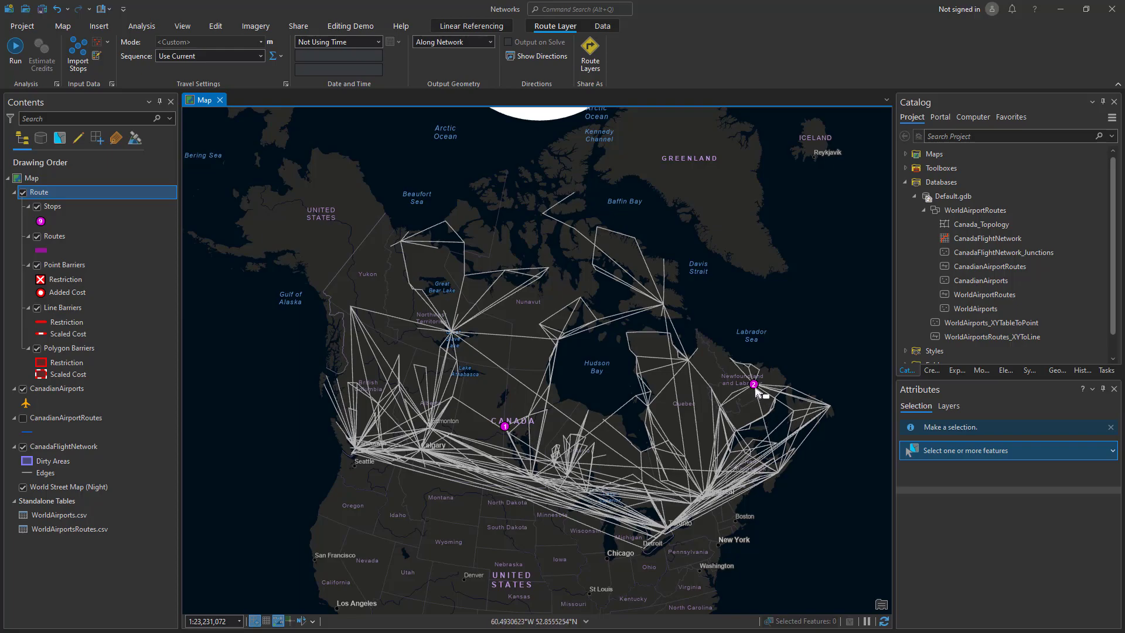
Set the Route layer's stop sequence to Preserve First Stop.
{"action": "left_click", "coordinate": [260, 56]}
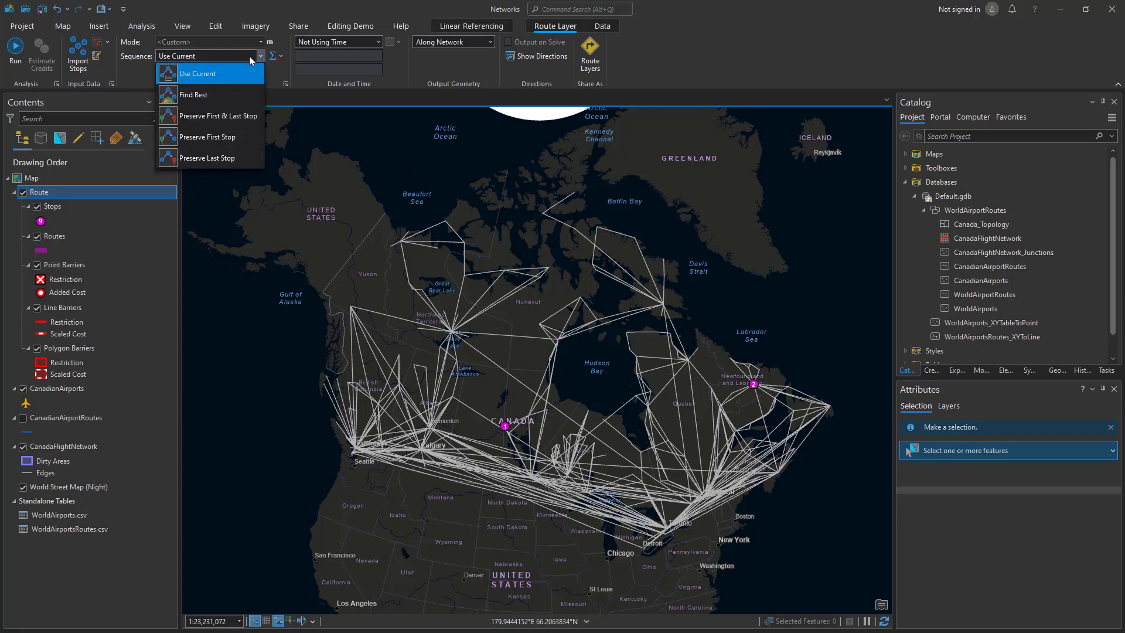
{"action": "mouse_move", "coordinate": [208, 136]}
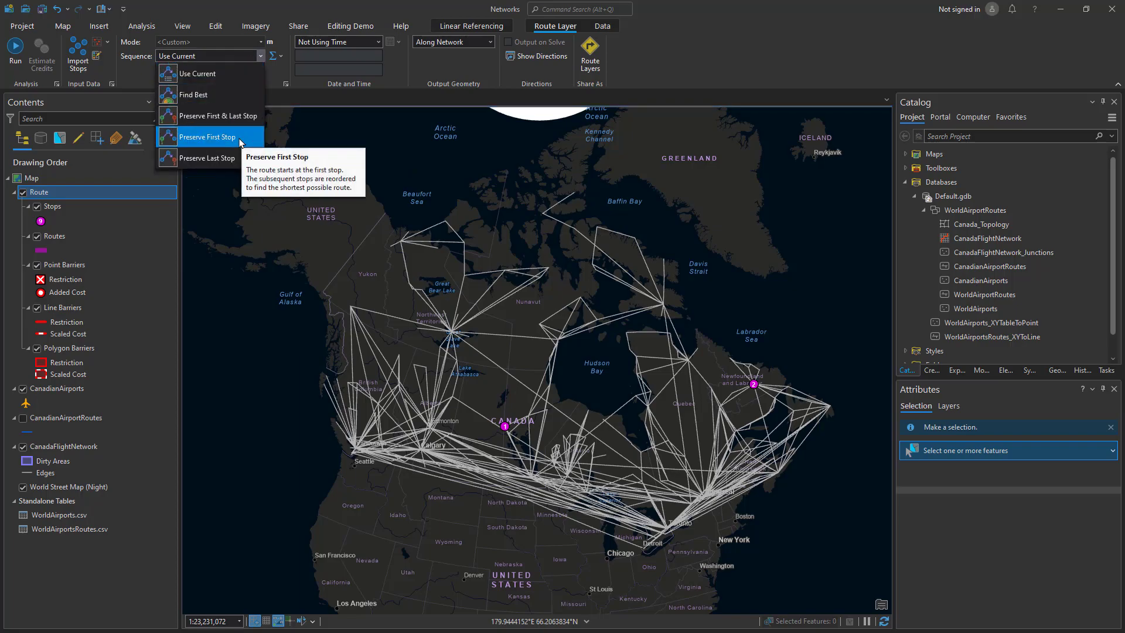
{"action": "left_click", "coordinate": [208, 137]}
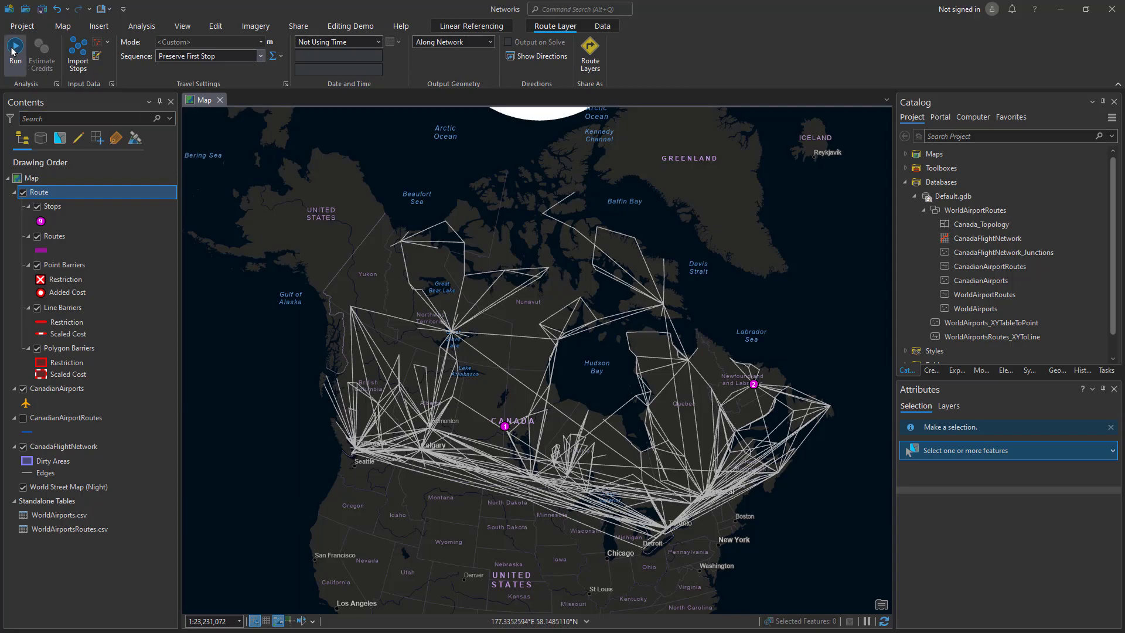
Run the Route layer to draw the Flin Flon to Goose Bay path.
{"action": "left_click", "coordinate": [14, 52]}
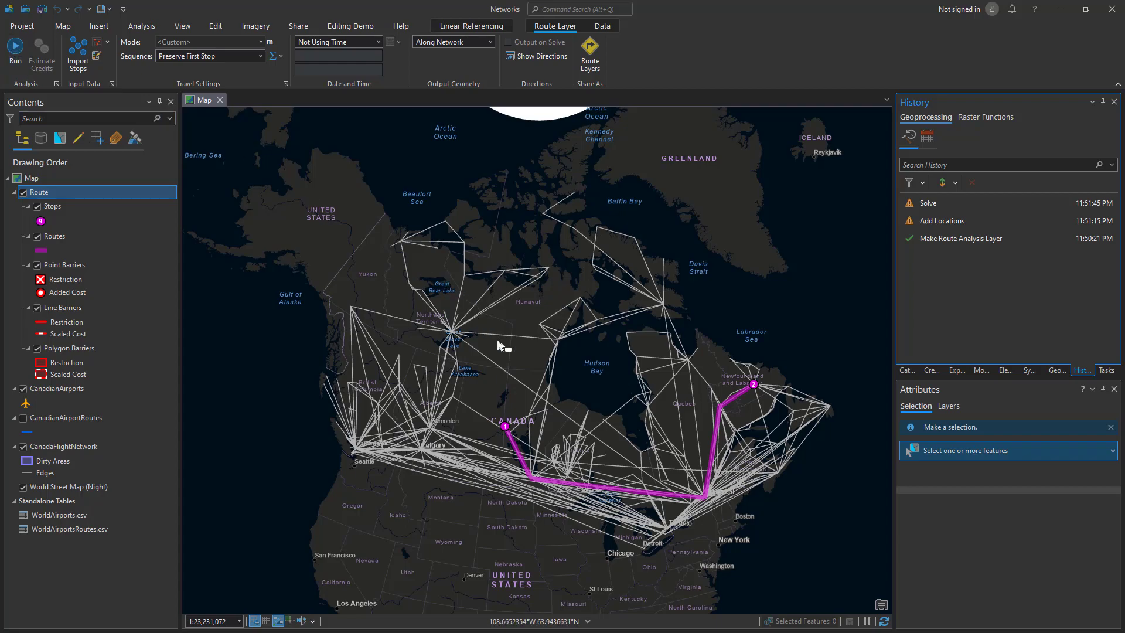
{"action": "mouse_move", "coordinate": [506, 348]}
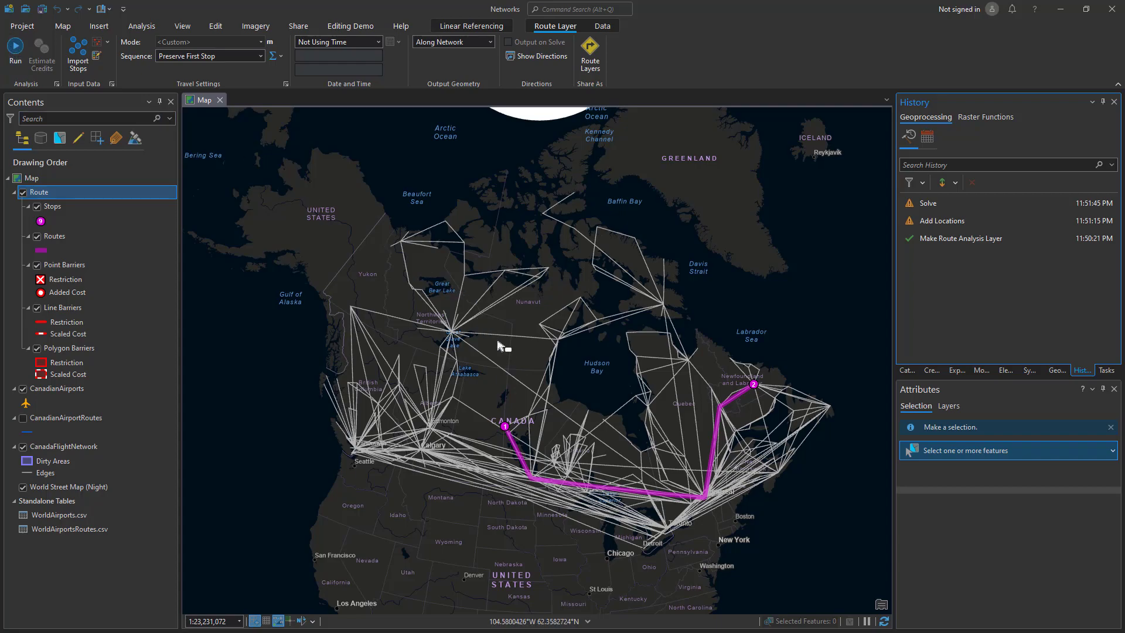
{"action": "mouse_move", "coordinate": [510, 427]}
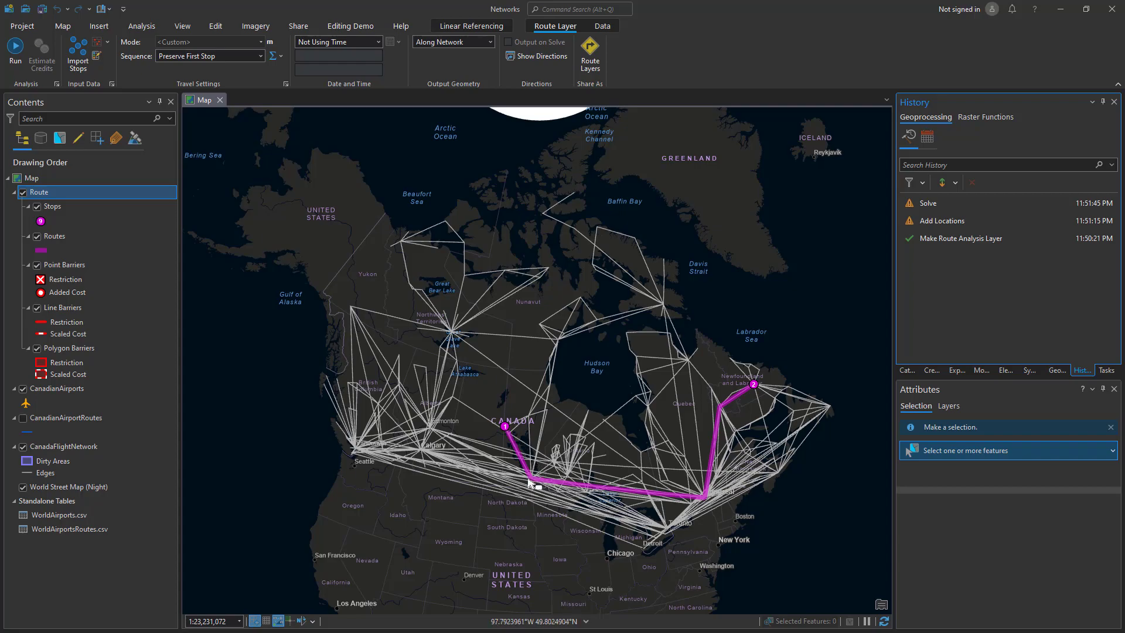
{"action": "mouse_move", "coordinate": [708, 506]}
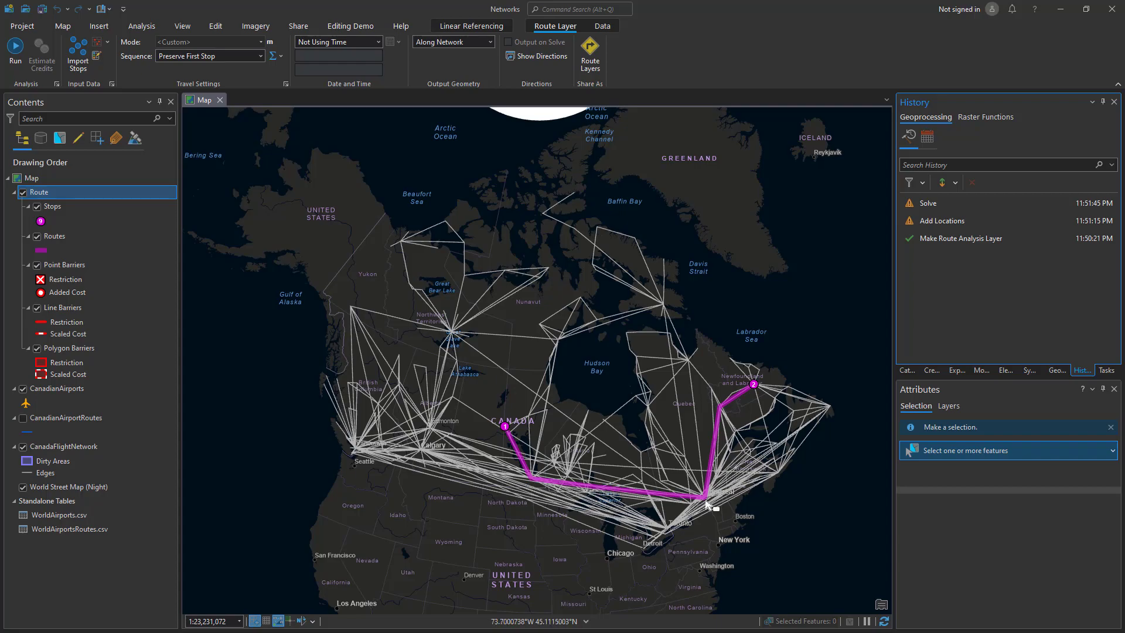
{"action": "mouse_move", "coordinate": [757, 393]}
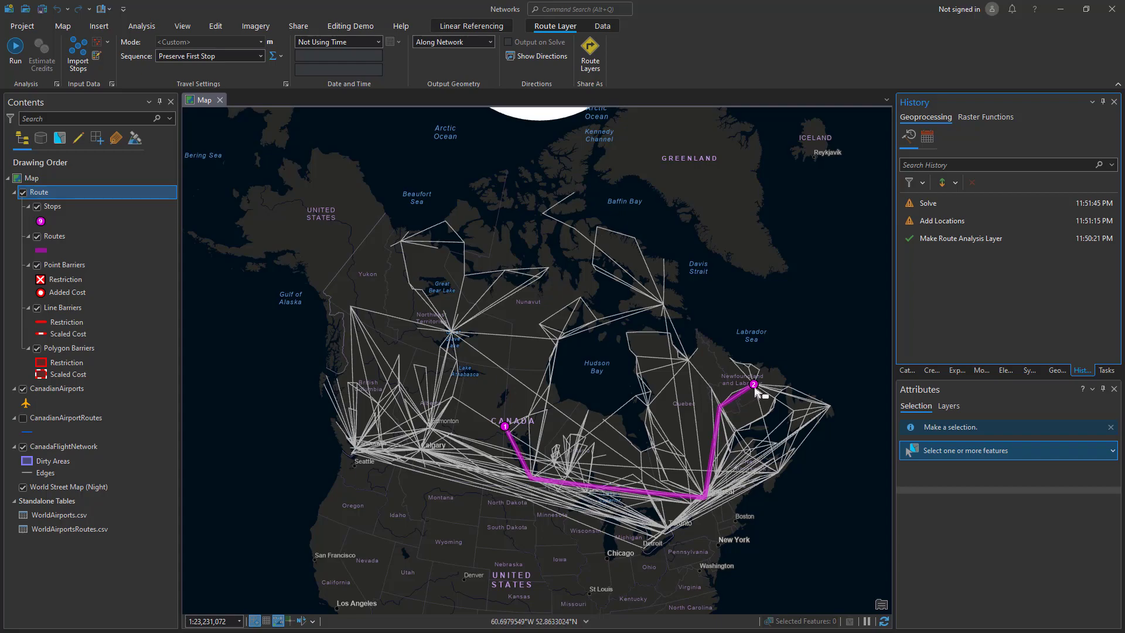